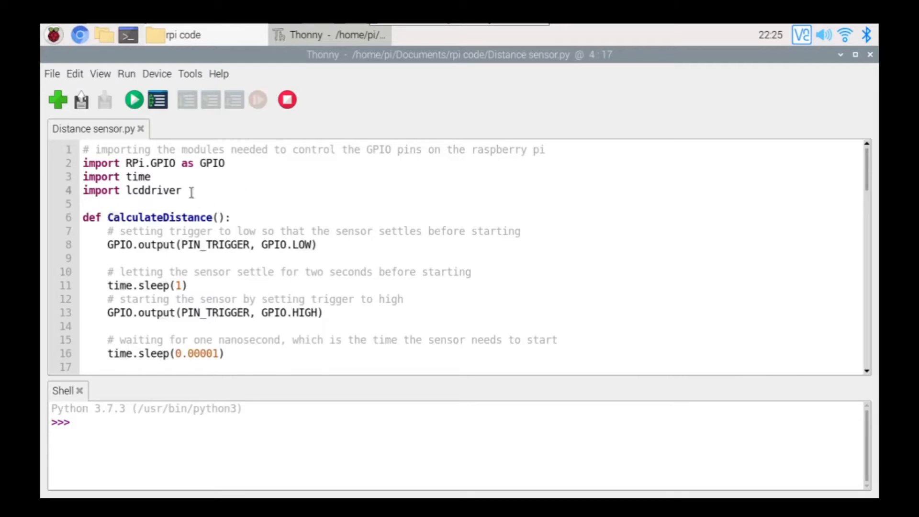
Step: Highlight the lcddriver import line, then scroll to the echo-timing while loops
left_click(183, 191)
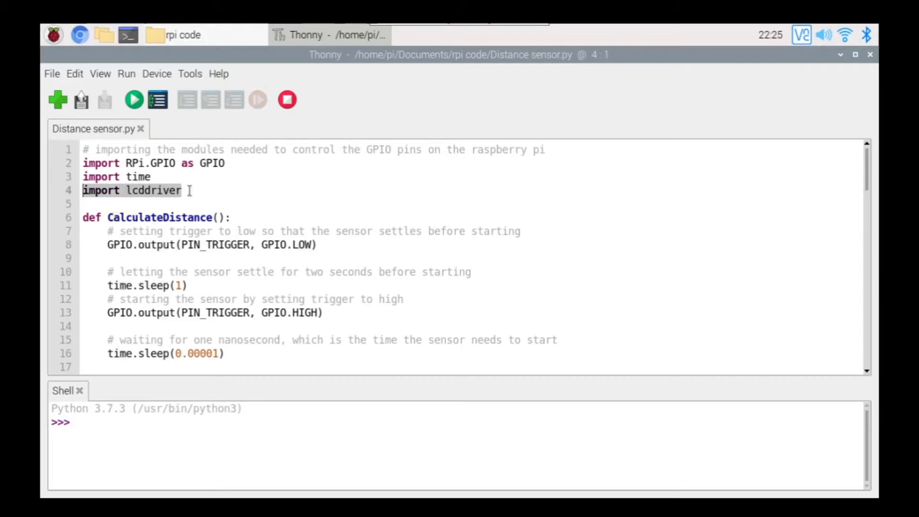
left_click(182, 191)
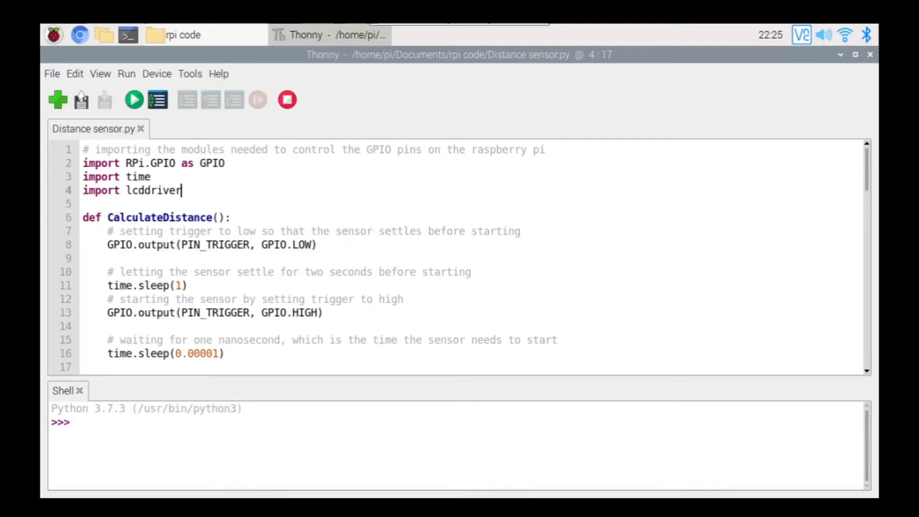
scroll("down", 3)
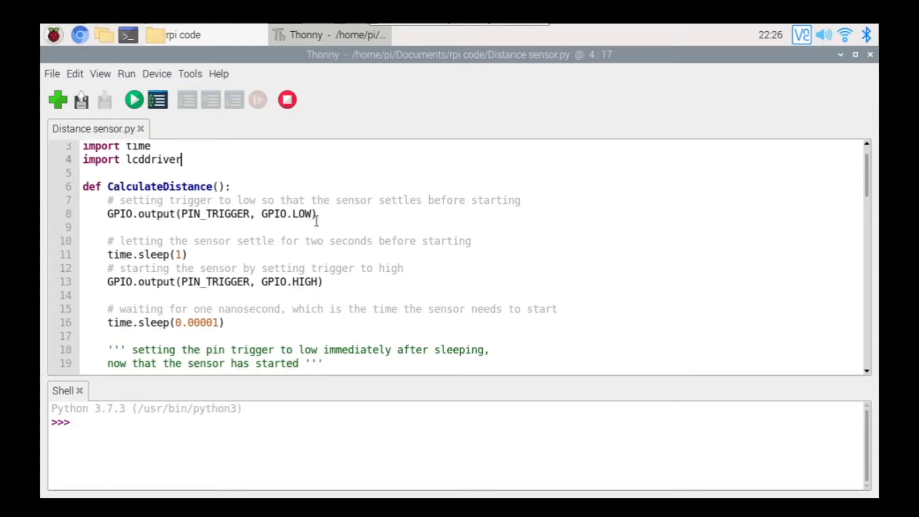
mouse_move(335, 209)
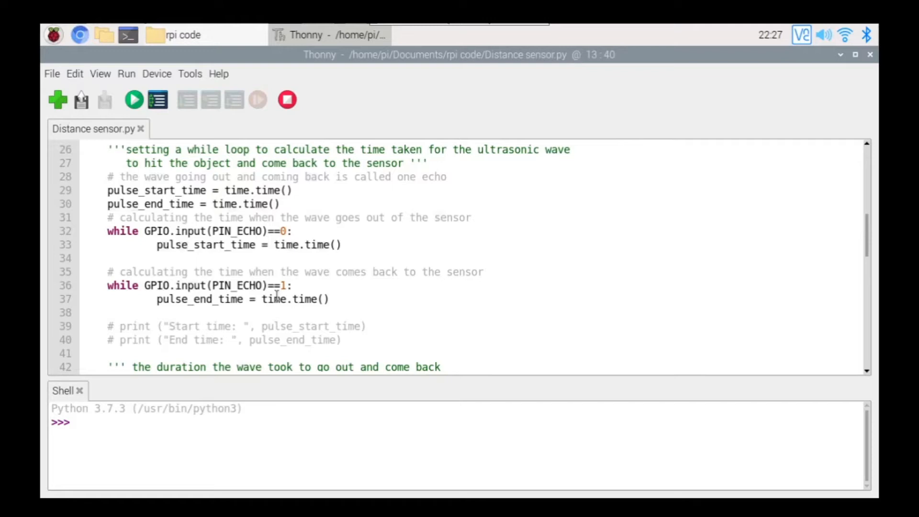
mouse_move(343, 310)
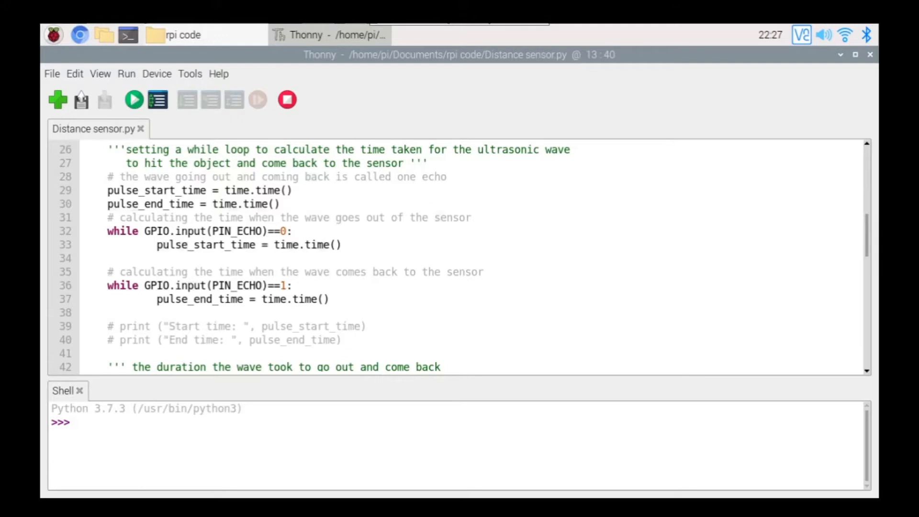
scroll("down", 3)
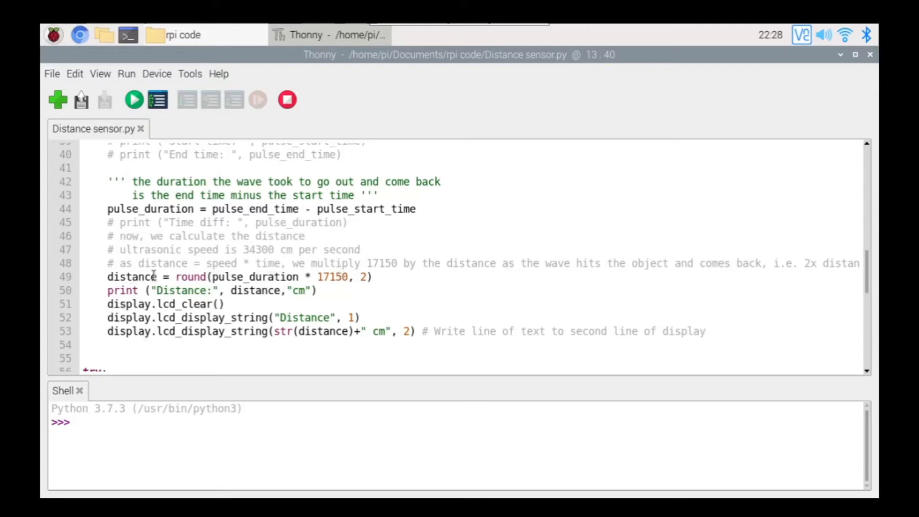
mouse_move(215, 276)
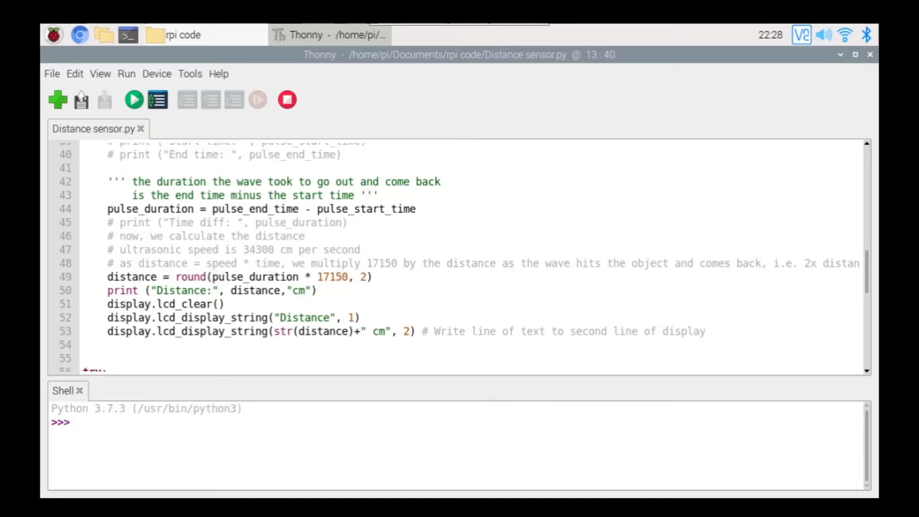
Step: Scroll to the distance formula, lcd_display_string calls and the main try block
scroll("down", 3)
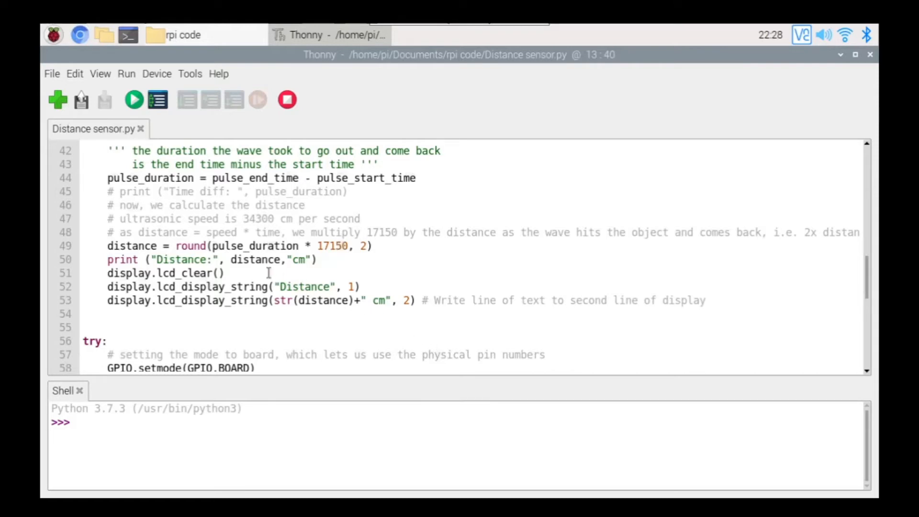
mouse_move(406, 291)
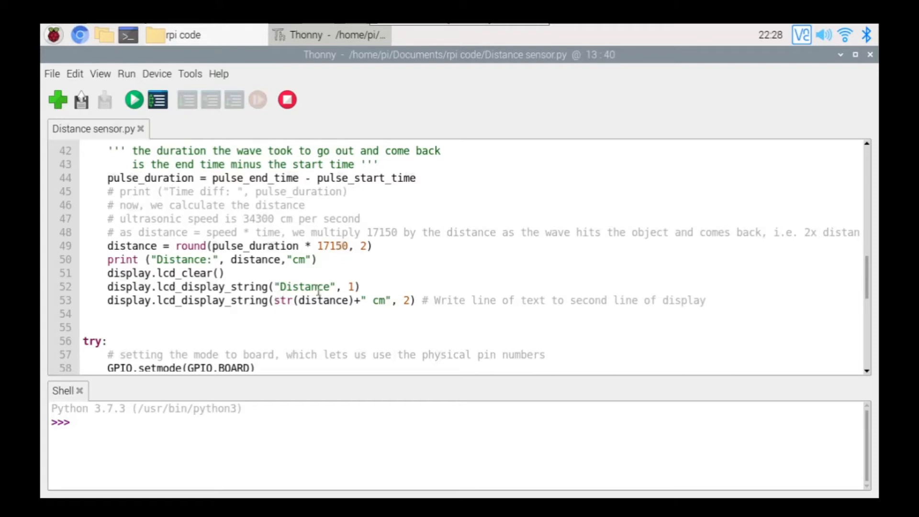
mouse_move(389, 291)
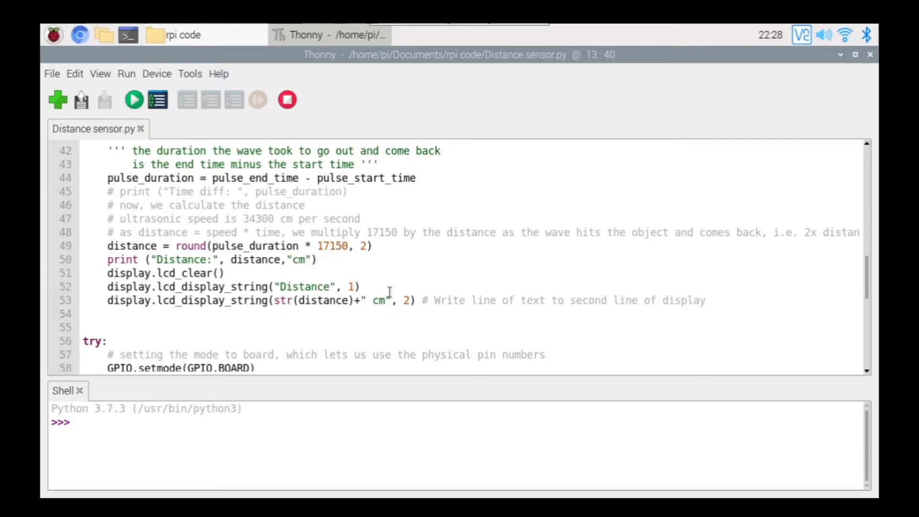
mouse_move(390, 292)
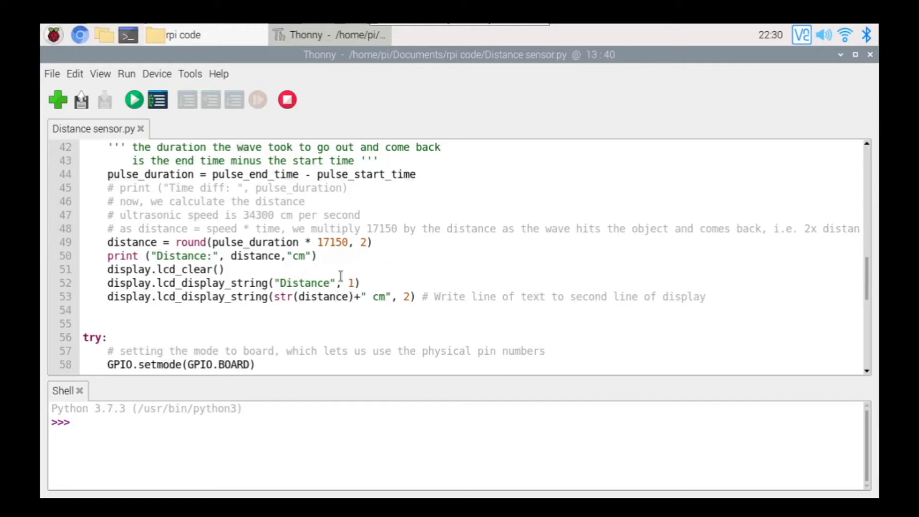
mouse_move(278, 304)
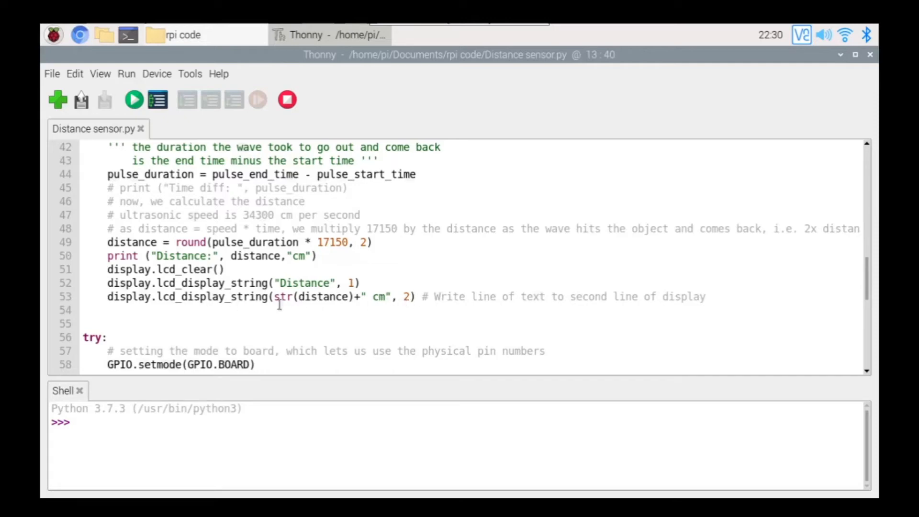